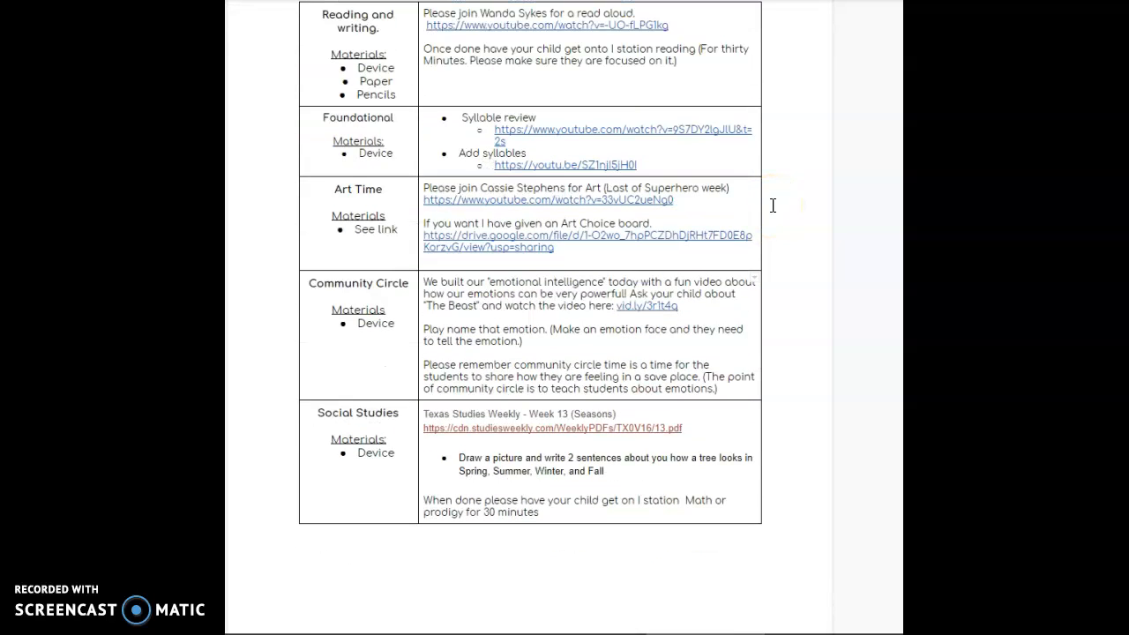
pyautogui.scroll(3)
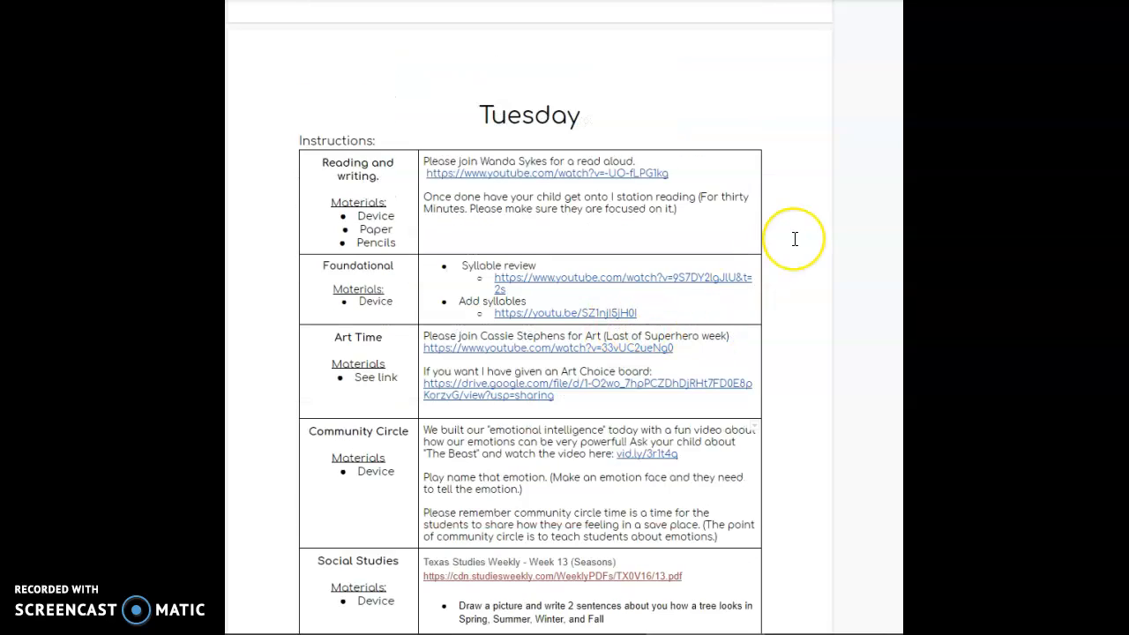
pyautogui.moveTo(794, 238)
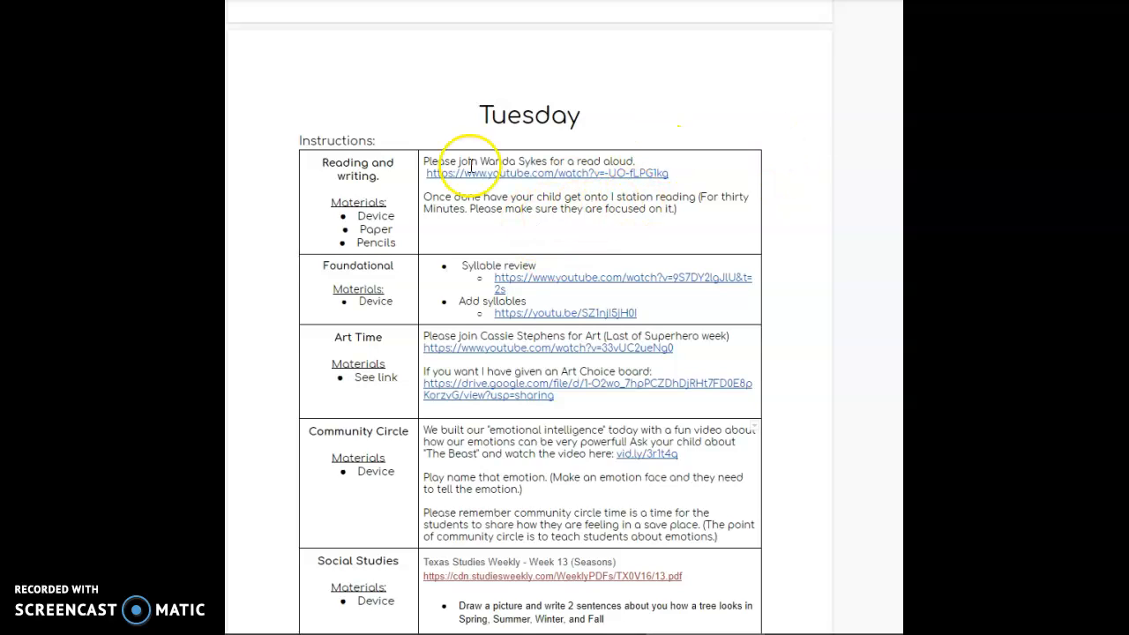
pyautogui.moveTo(739, 186)
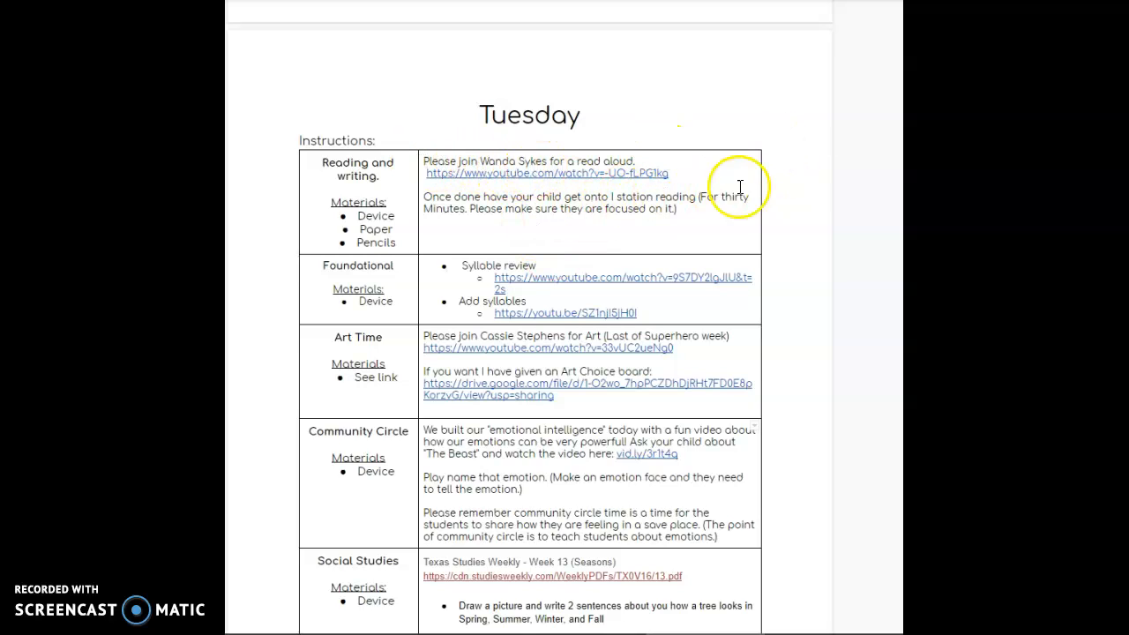
pyautogui.moveTo(538, 188)
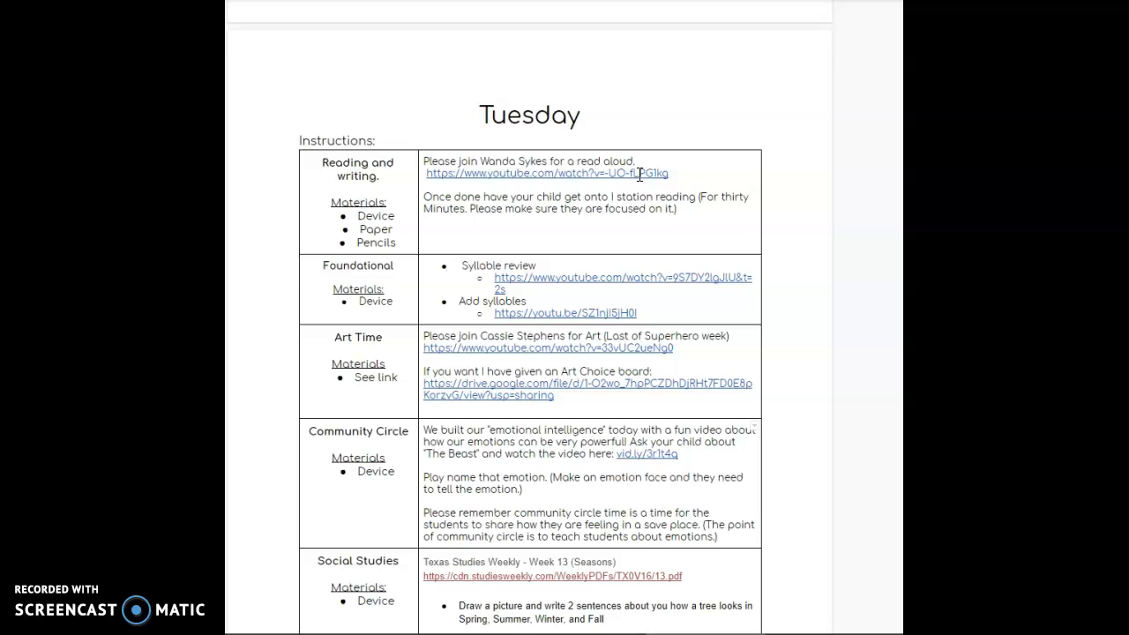
pyautogui.moveTo(606, 231)
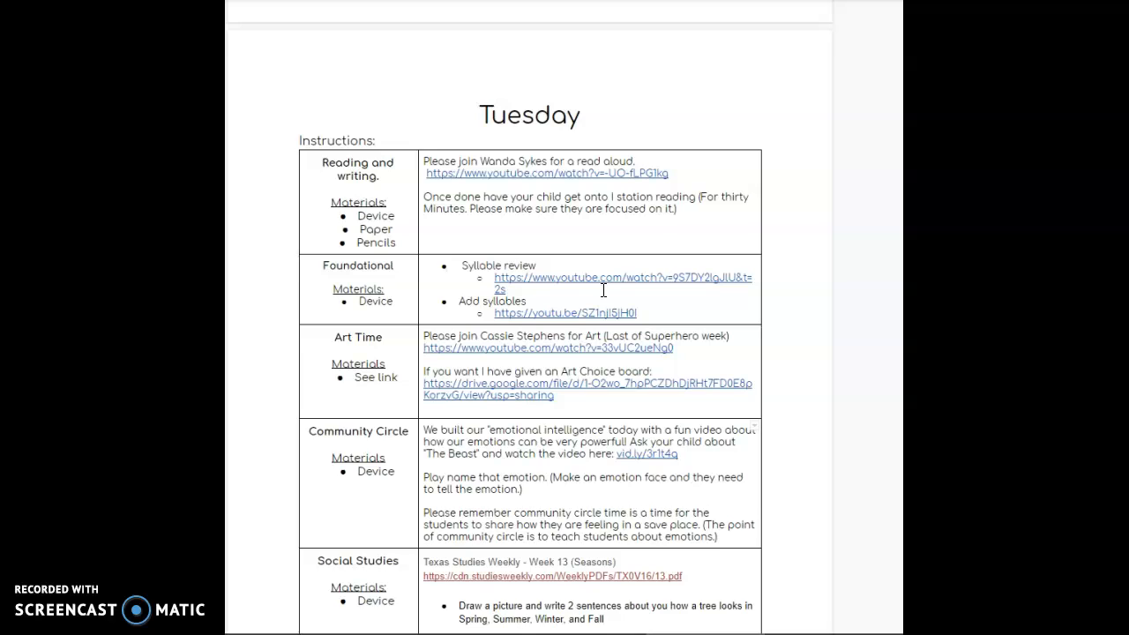
pyautogui.moveTo(643, 301)
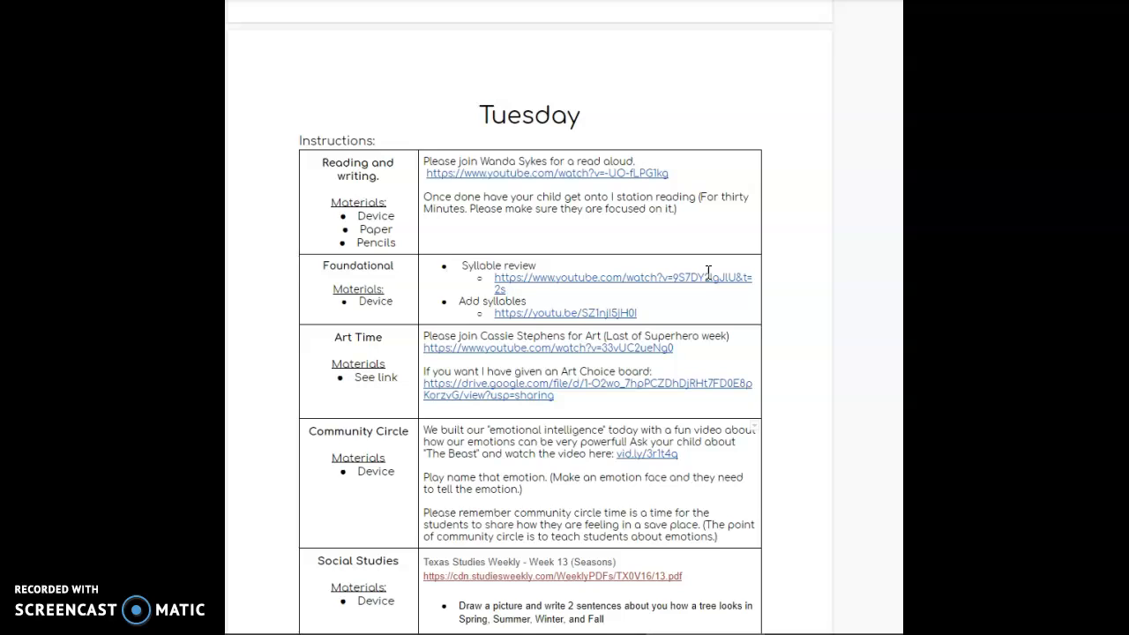
pyautogui.moveTo(551, 500)
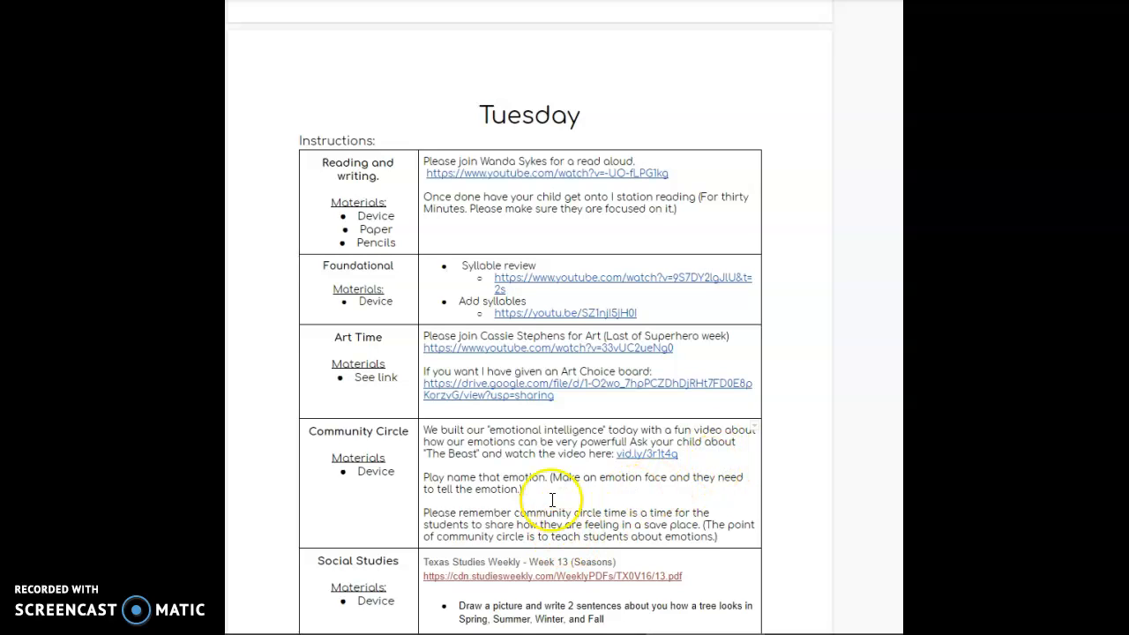
pyautogui.moveTo(644, 454)
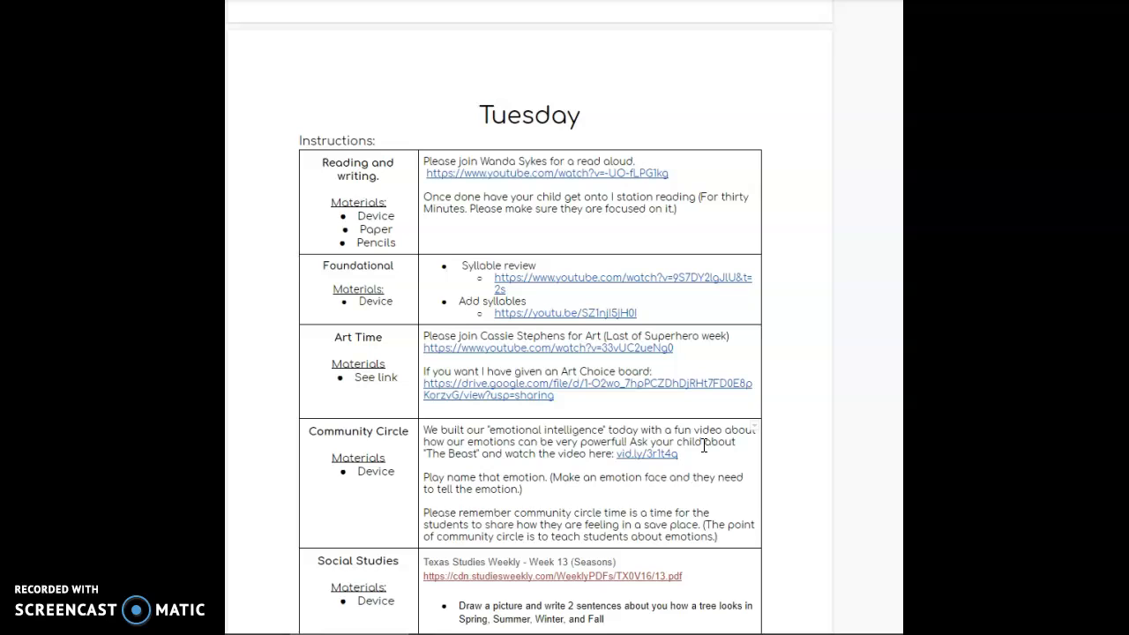
pyautogui.scroll(-3)
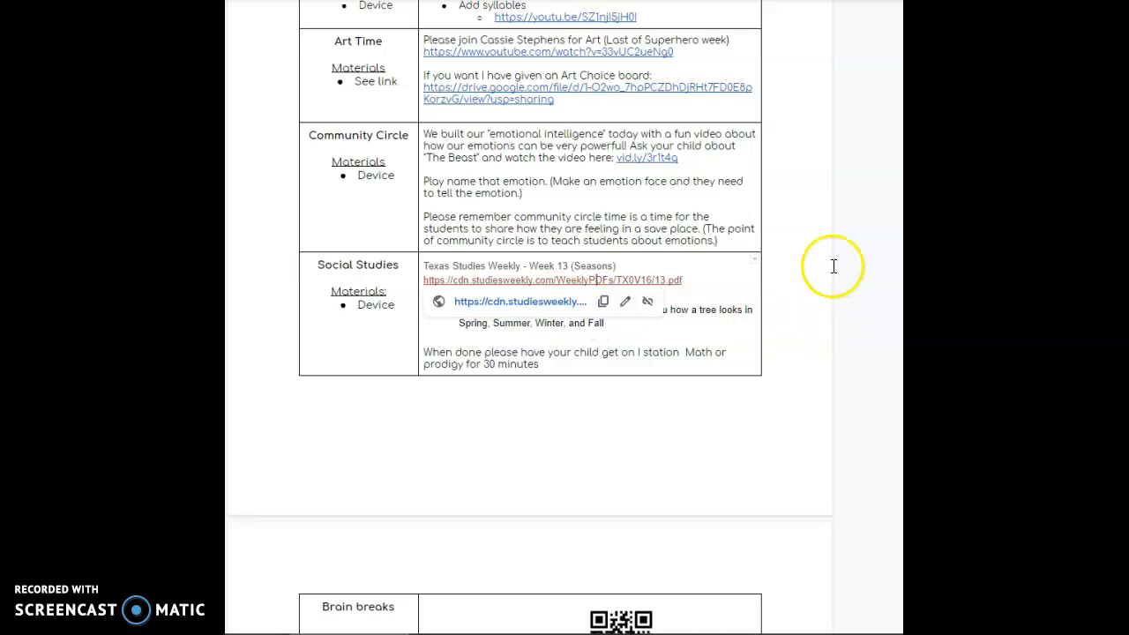
pyautogui.moveTo(832, 266)
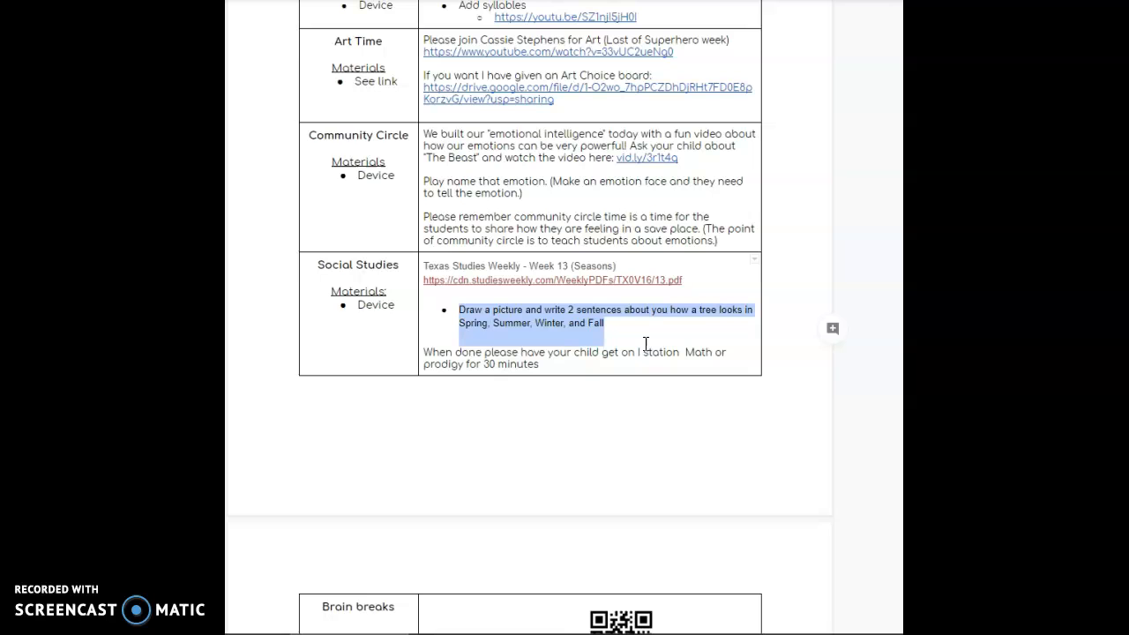
pyautogui.scroll(3)
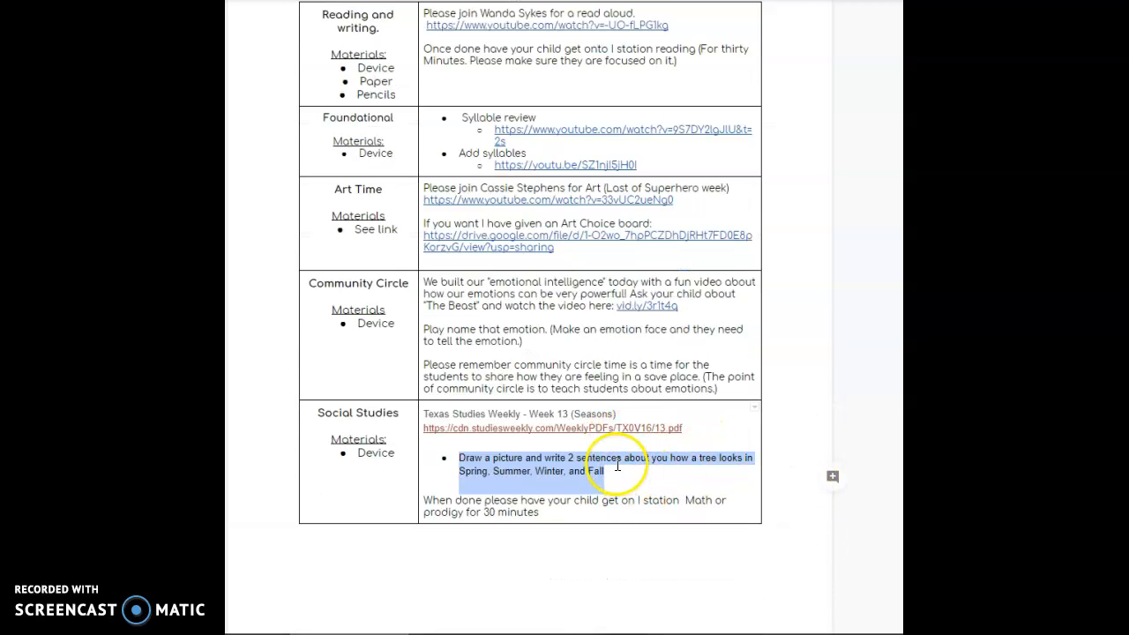
pyautogui.moveTo(613, 342)
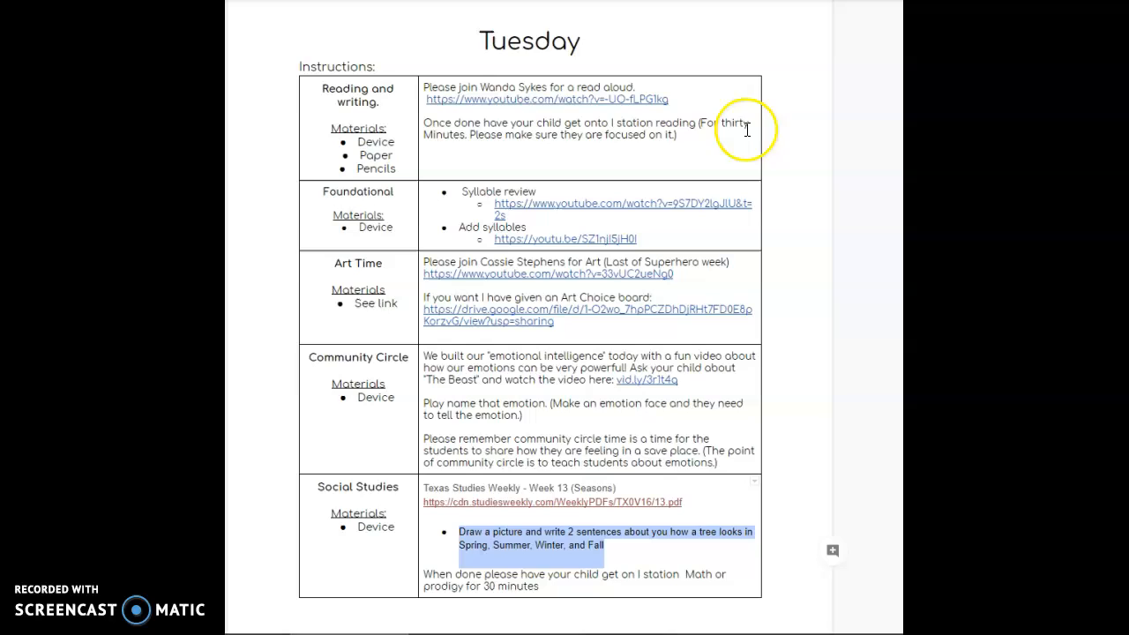
pyautogui.moveTo(764, 253)
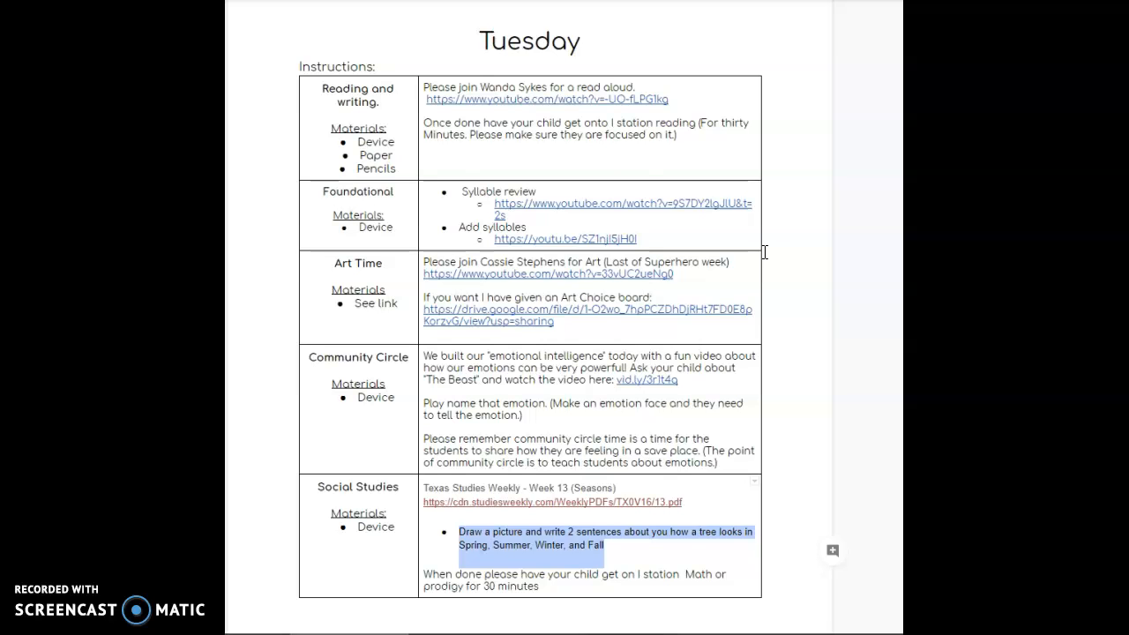
pyautogui.scroll(-3)
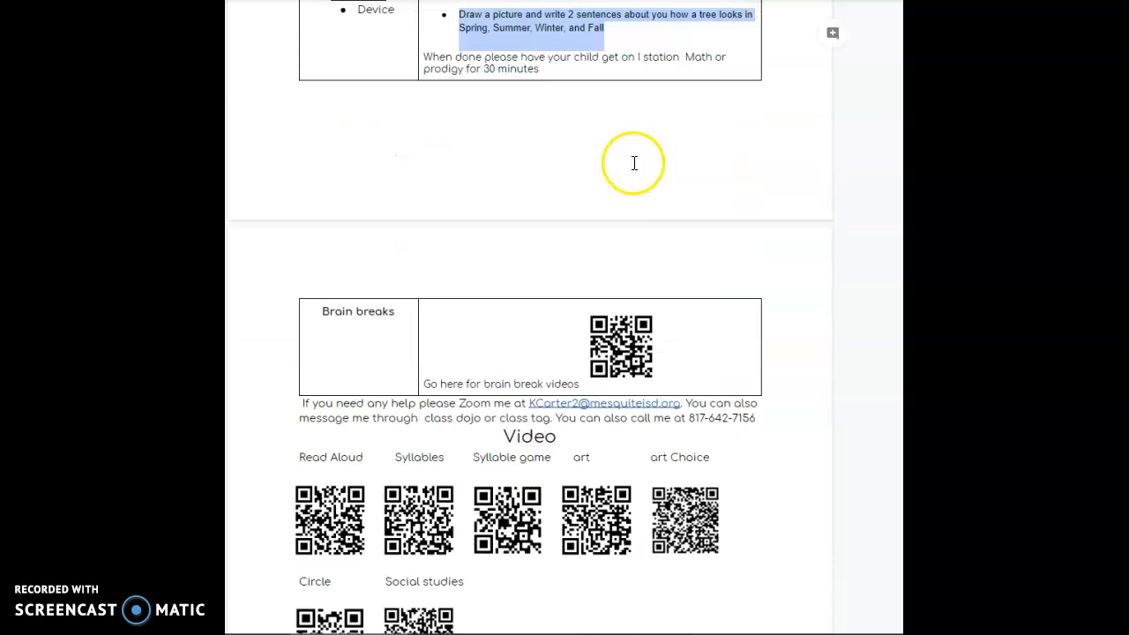
pyautogui.scroll(-3)
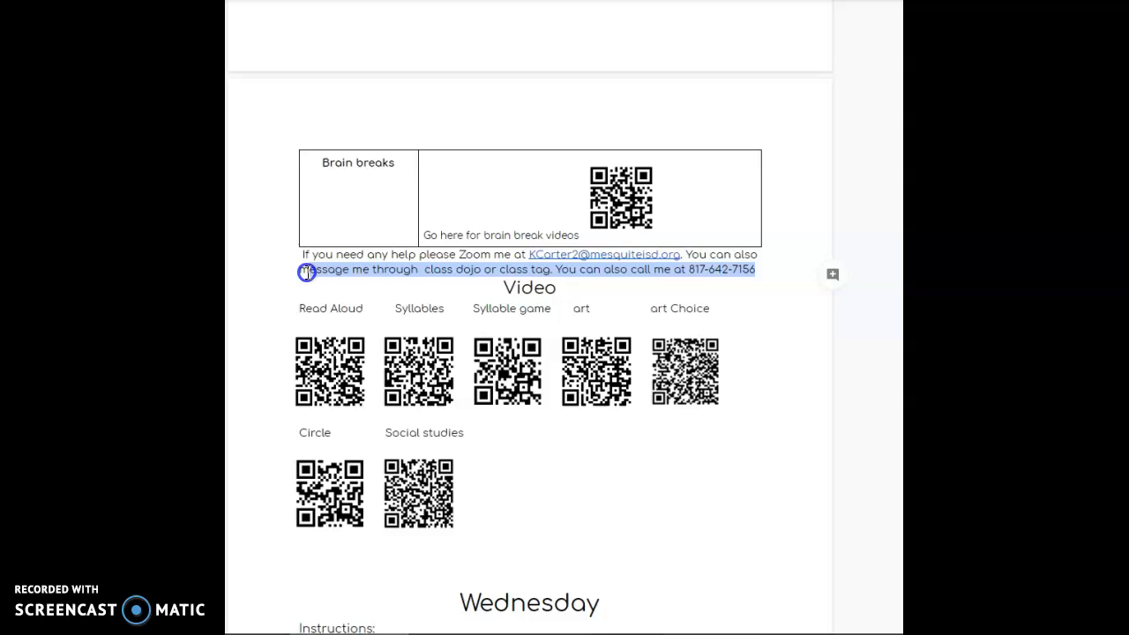
pyautogui.scroll(-3)
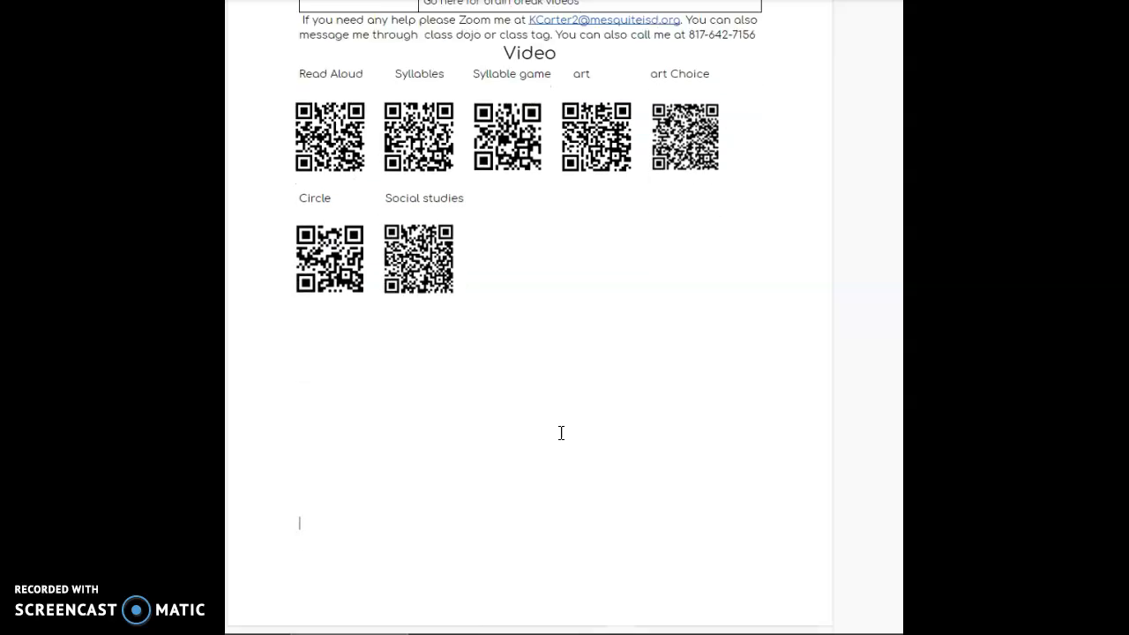
pyautogui.scroll(3)
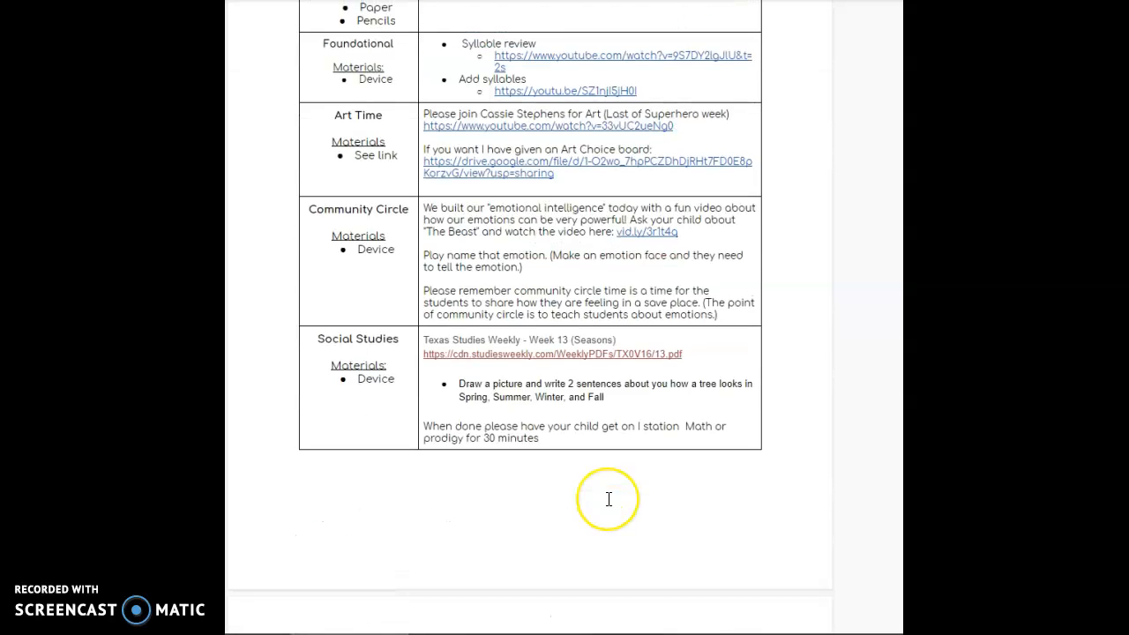
pyautogui.scroll(3)
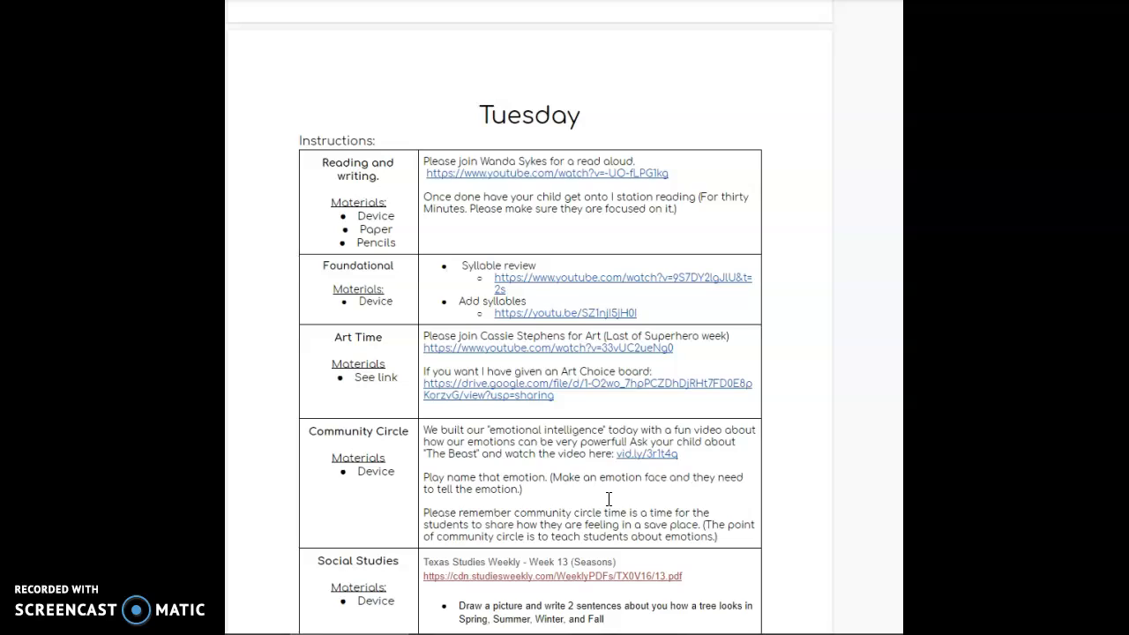